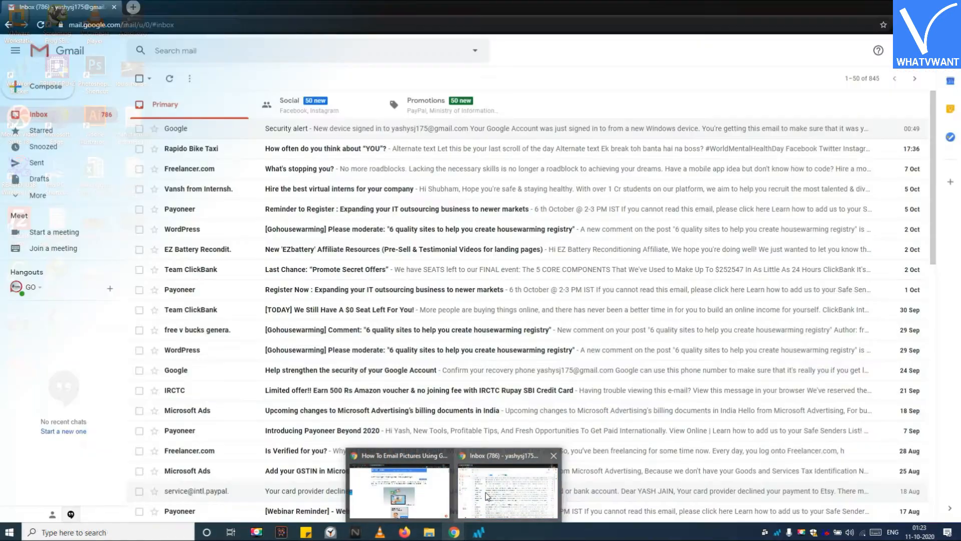
pyautogui.moveTo(443, 317)
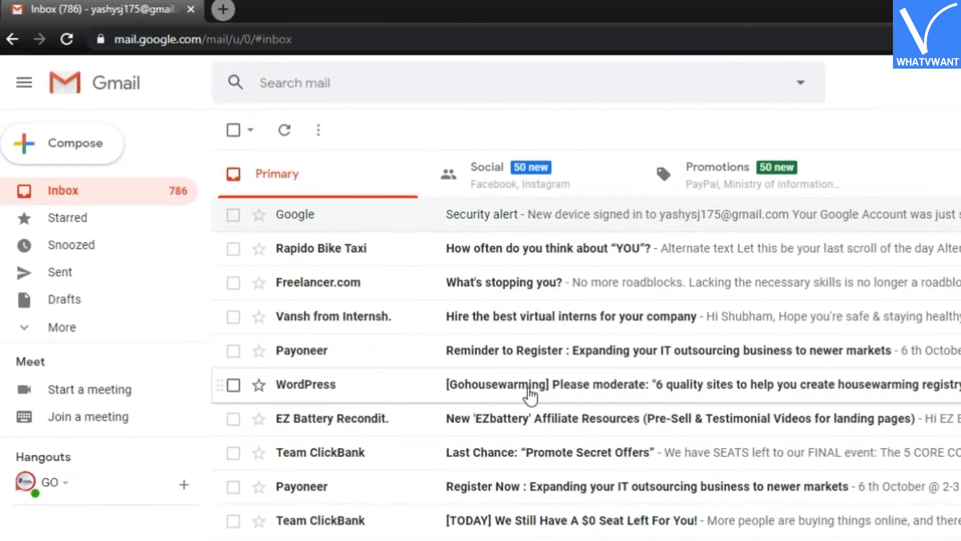
# Open a blank New Message window with Compose.
pyautogui.click(68, 144)
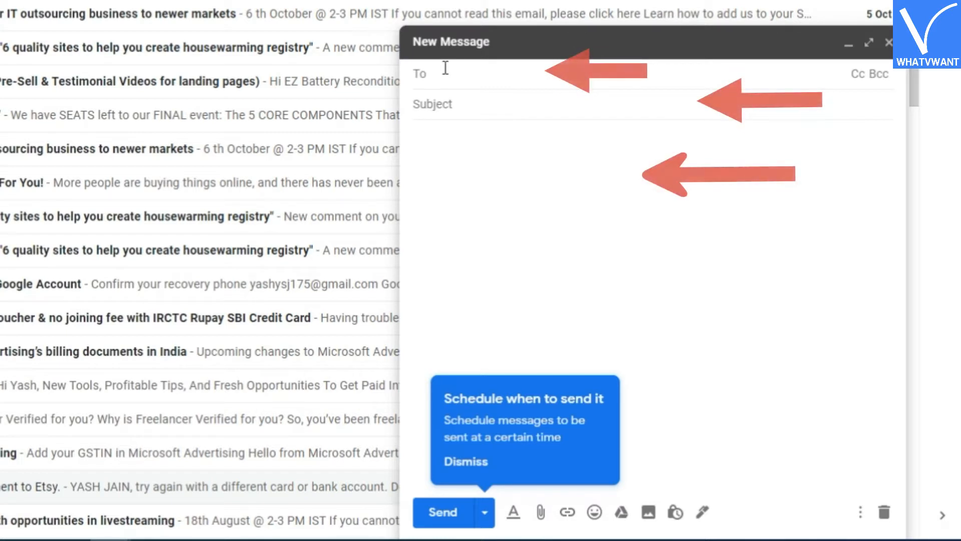
# Address the draft to yash, set subject 'Method 1', and type 'Hi there,'.
pyautogui.write('yash.')
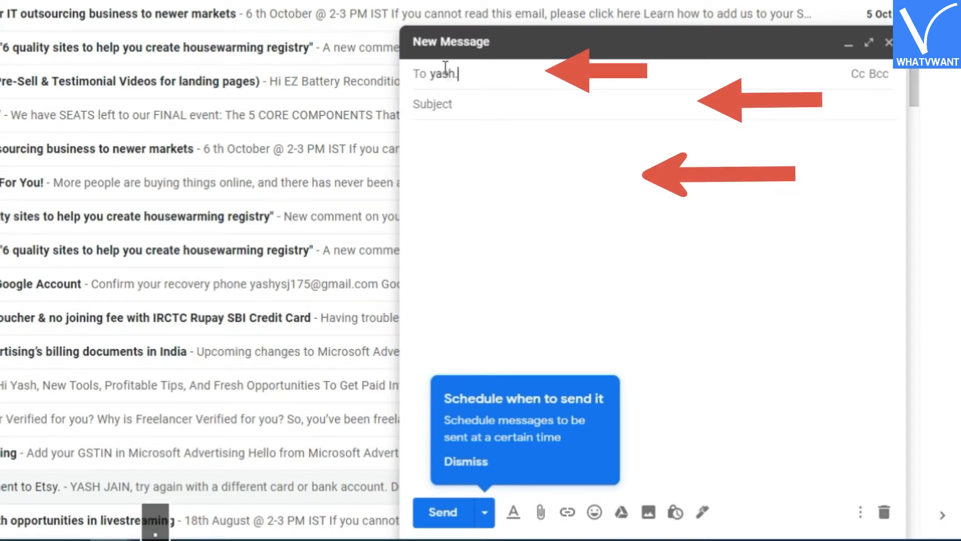
pyautogui.press('Tab')
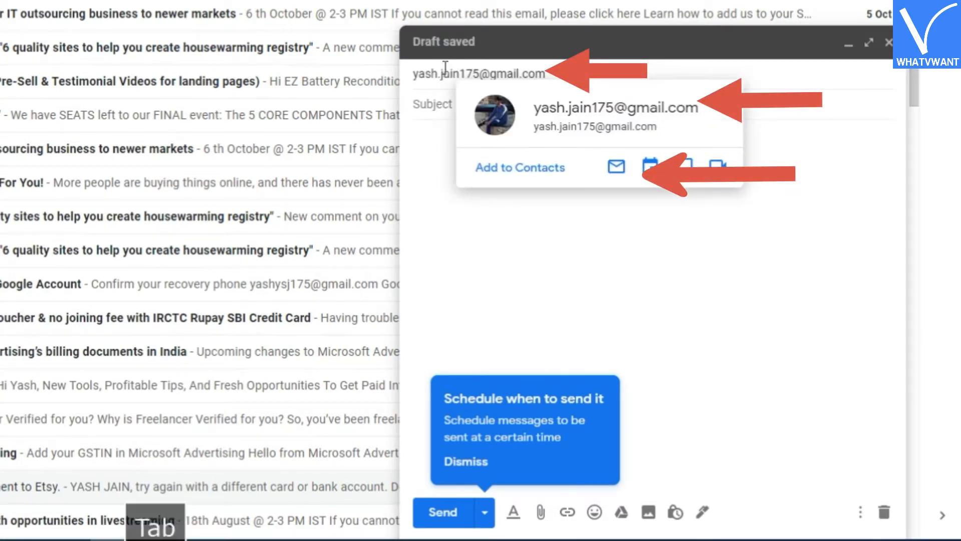
pyautogui.write('Method 1')
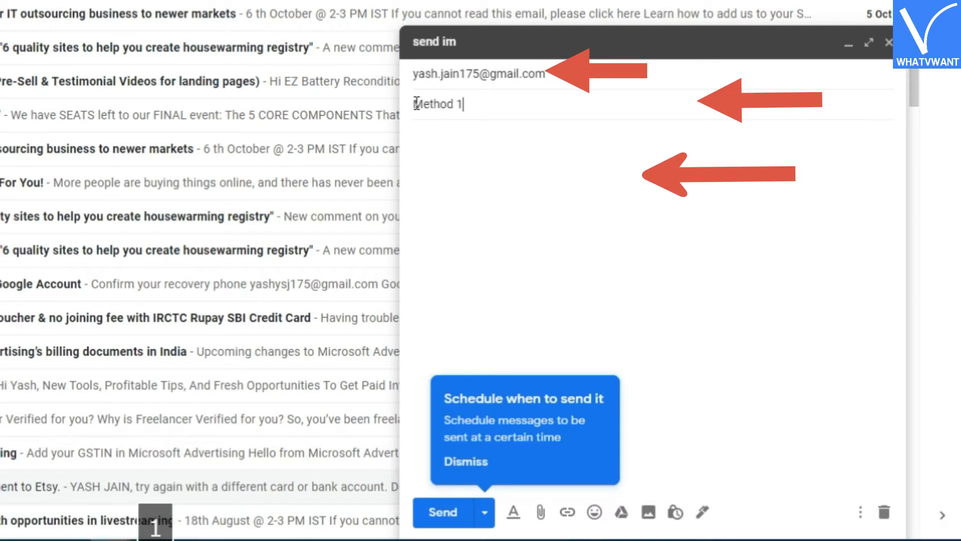
pyautogui.write('Hi there,')
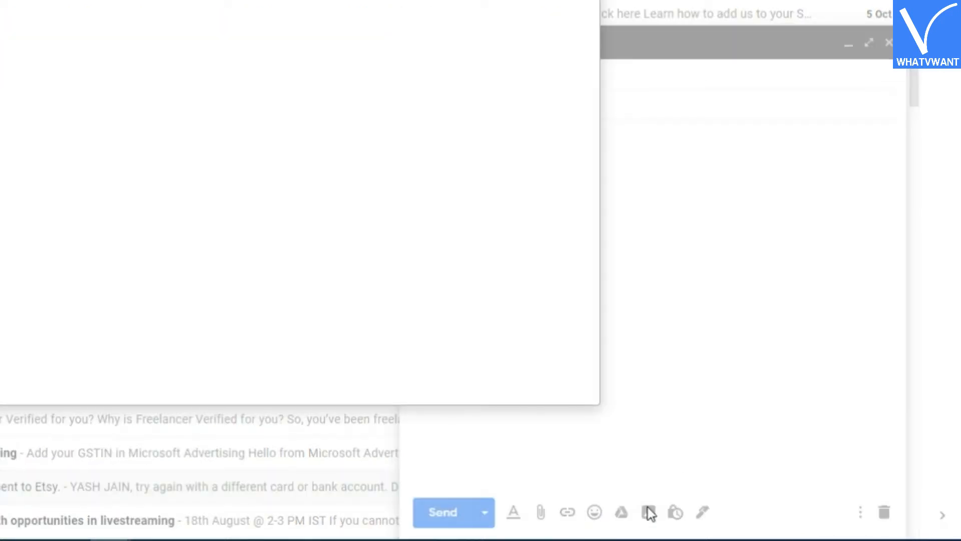
# Browse the Insert photo tabs, then choose to upload a photo from the computer.
pyautogui.click(648, 513)
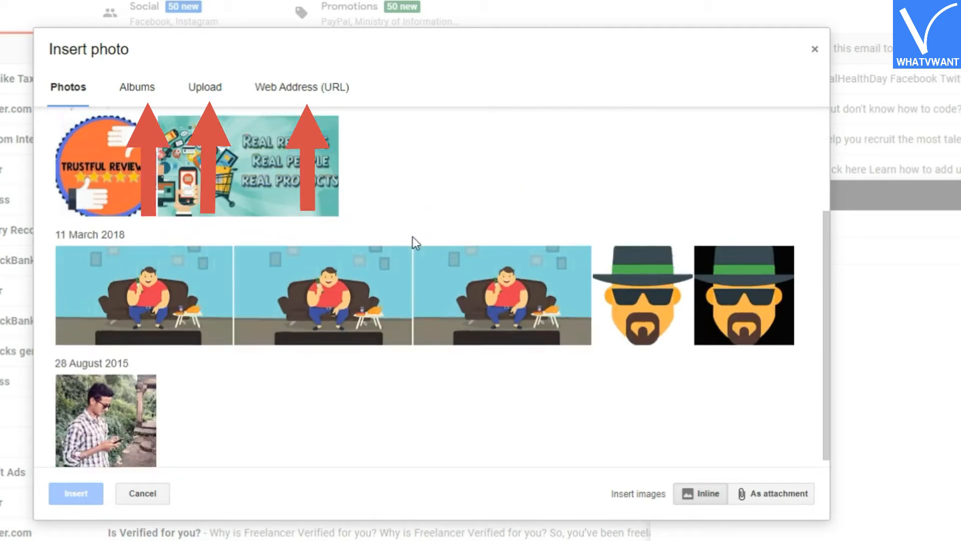
pyautogui.click(322, 285)
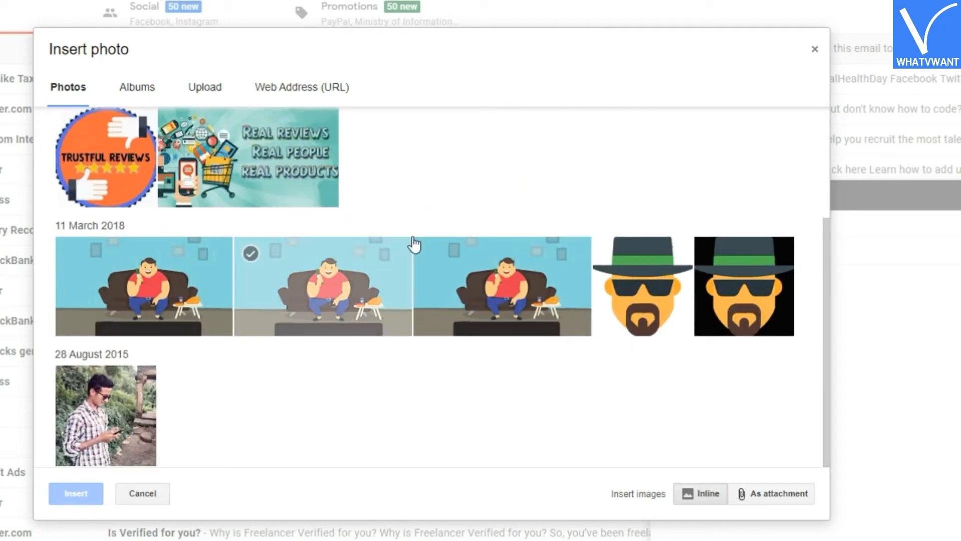
pyautogui.click(300, 87)
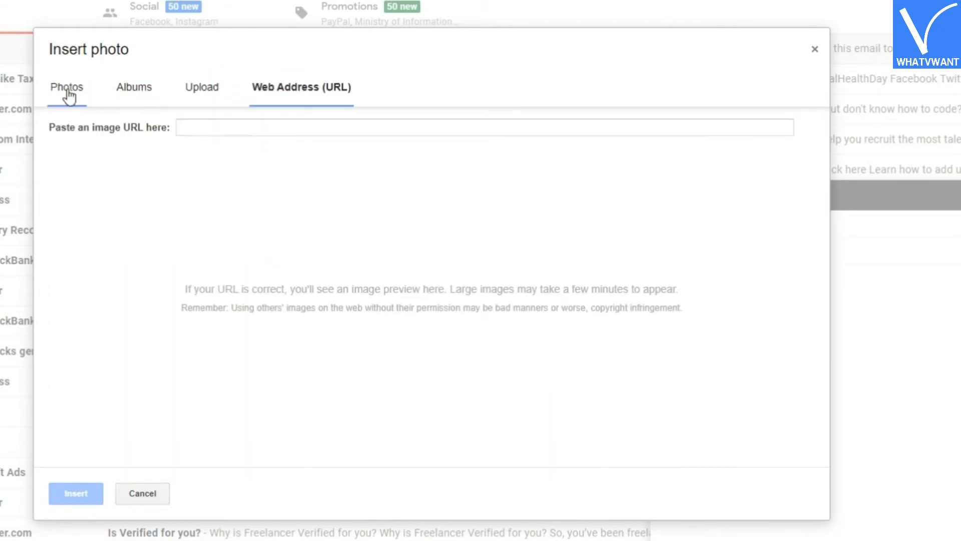
pyautogui.click(68, 87)
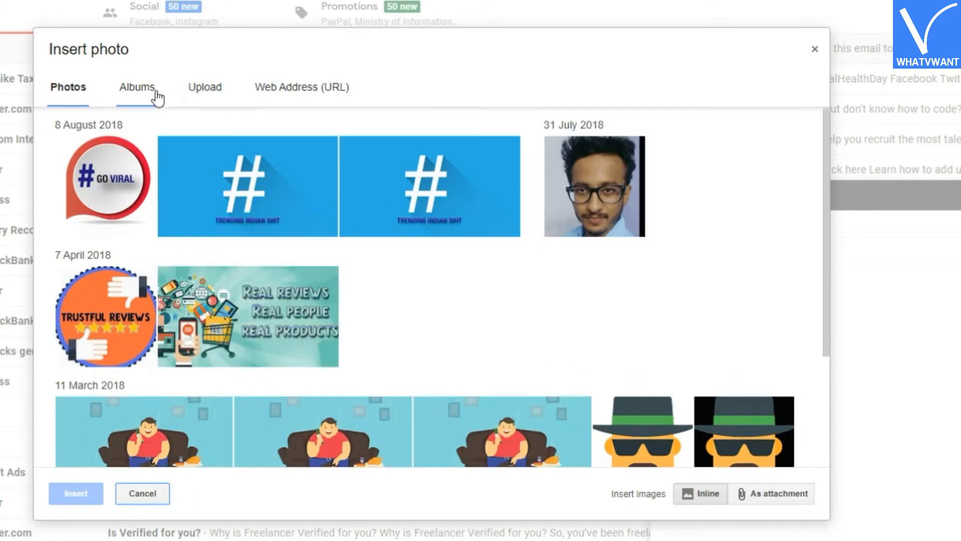
pyautogui.click(202, 87)
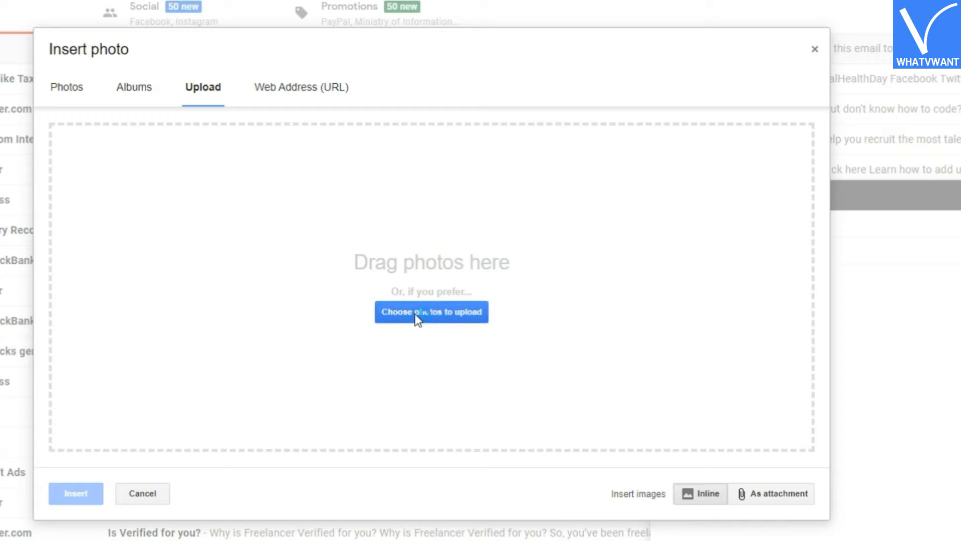
pyautogui.click(431, 312)
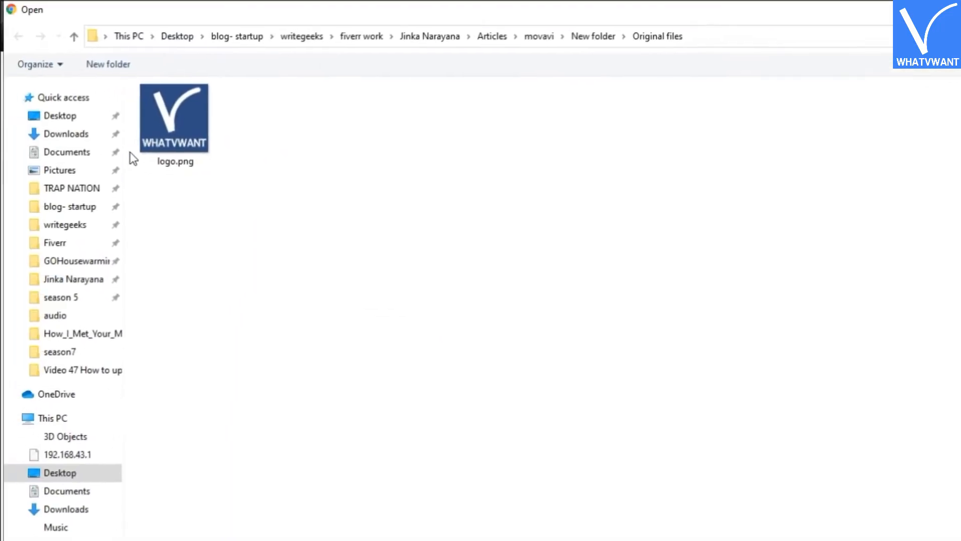
# Upload logo.png so it appears inline in the message body.
pyautogui.click(174, 117)
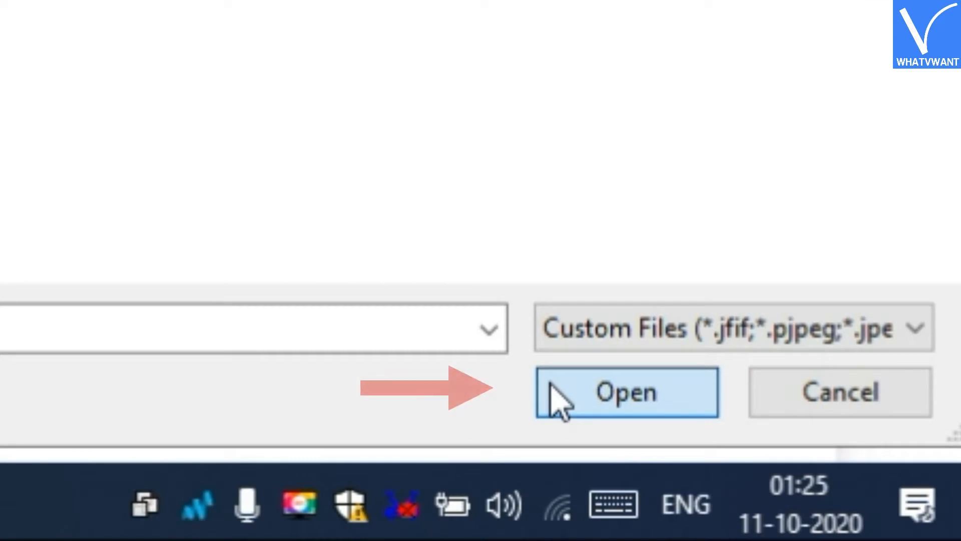
pyautogui.click(625, 392)
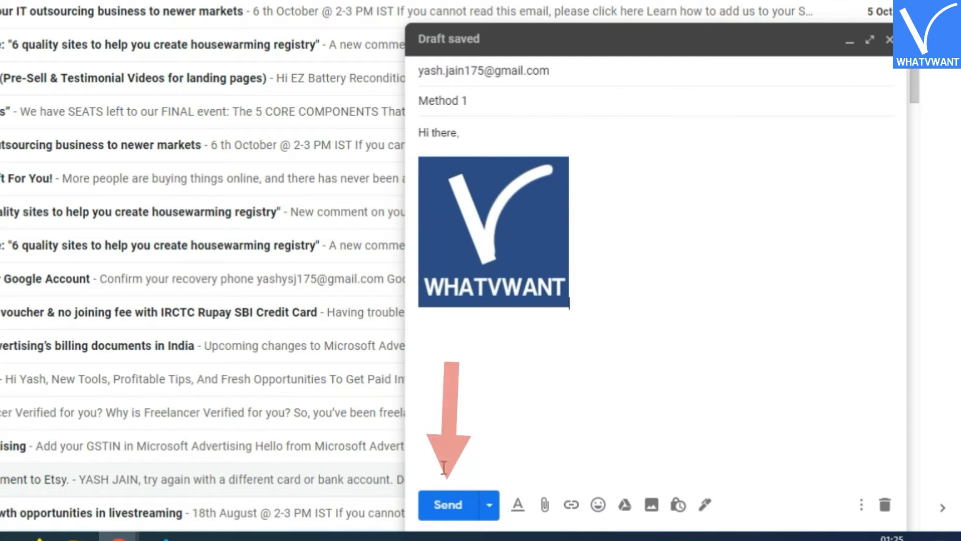
pyautogui.moveTo(446, 505)
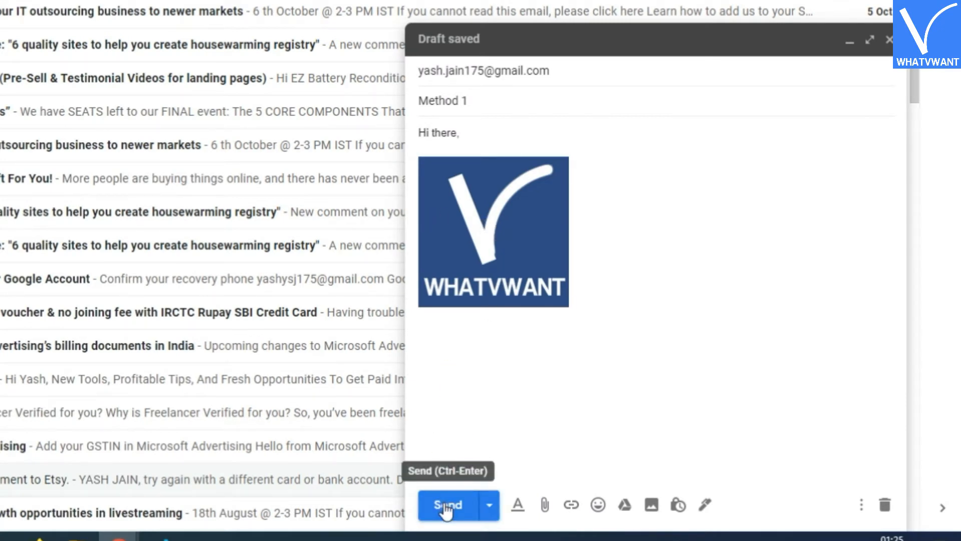
# Send the Method 1 message containing the inline logo.
pyautogui.click(447, 505)
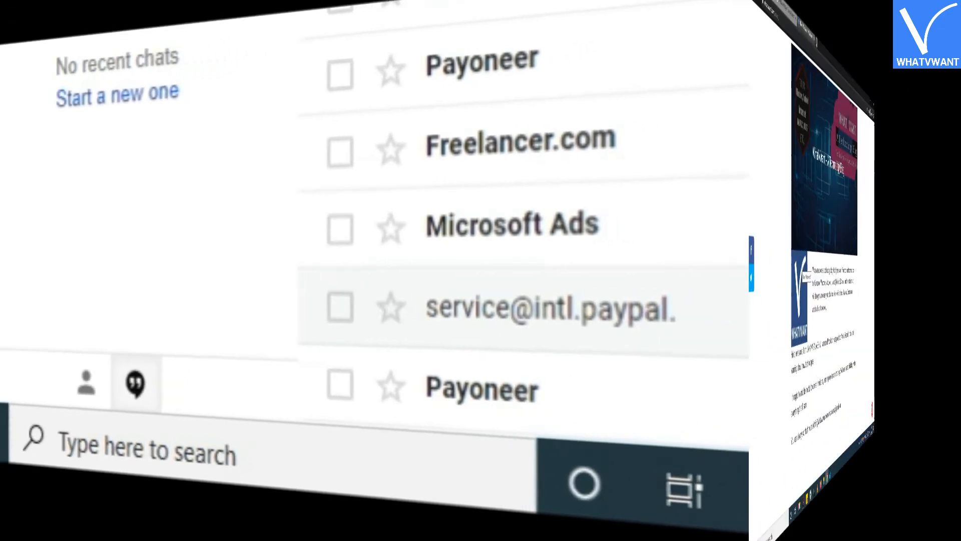
# Draft the Method 2 message with greeting and open the Insert photo dialog.
pyautogui.rightClick(251, 300)
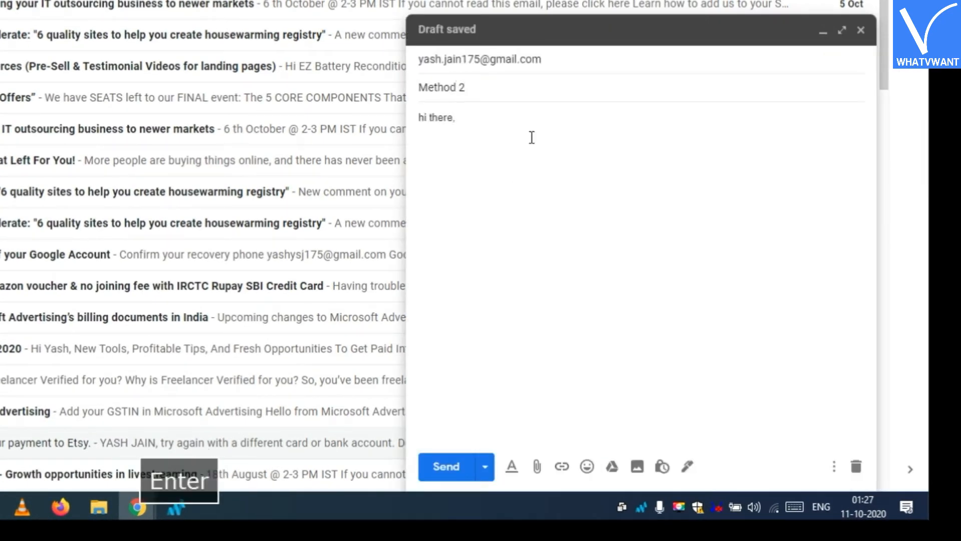
pyautogui.moveTo(611, 467)
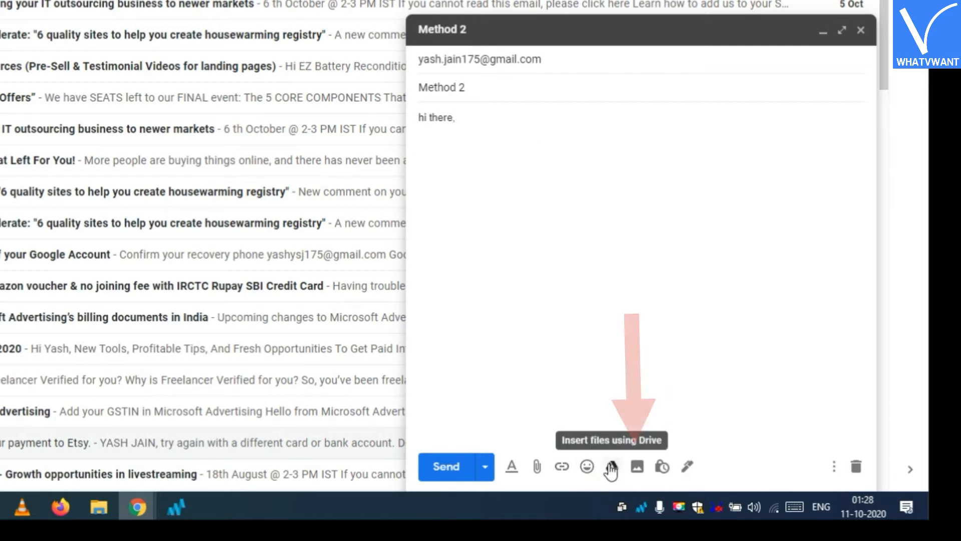
pyautogui.click(636, 466)
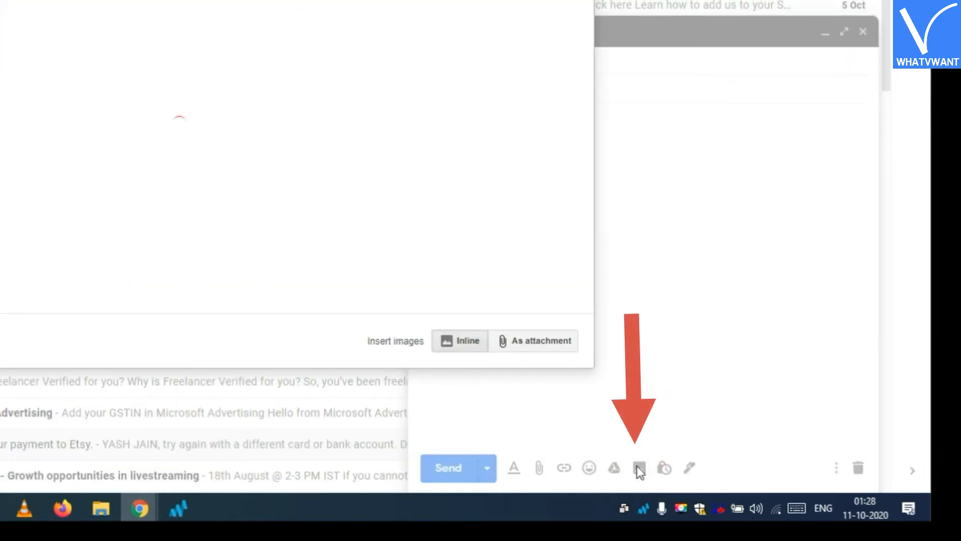
pyautogui.click(639, 467)
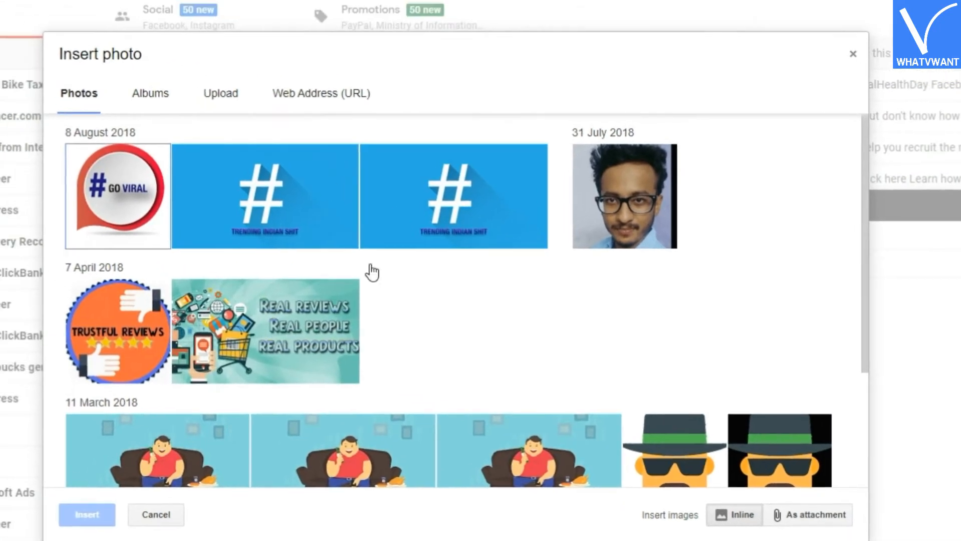
# Insert the WhatVwant-logo-100X100.png image from its web address URL.
pyautogui.click(320, 93)
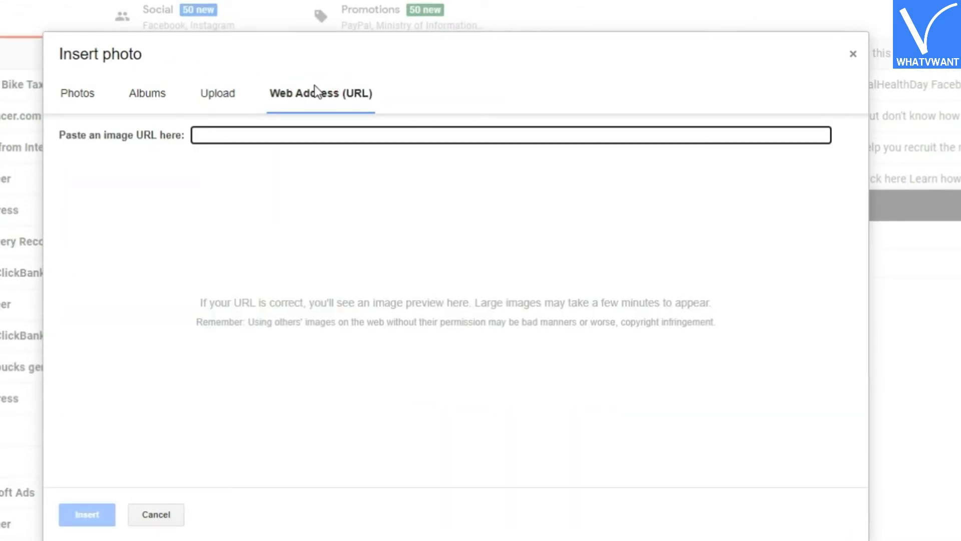
pyautogui.moveTo(296, 96)
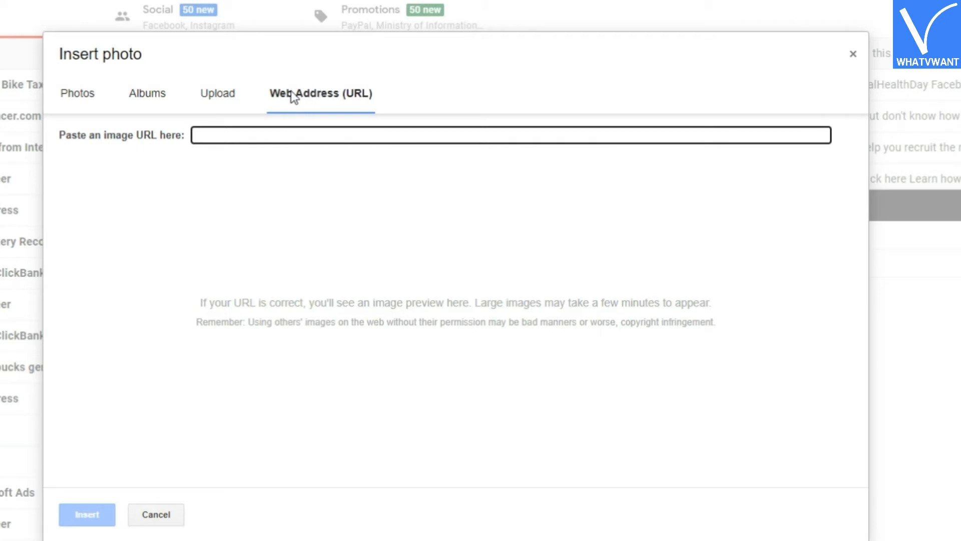
pyautogui.write('https://i0.wp.com/whatvwant.com/wp-content/uploads/2019/08/WhatVwant-logo-100X100.png?resize=100%2C100&ssl=1')
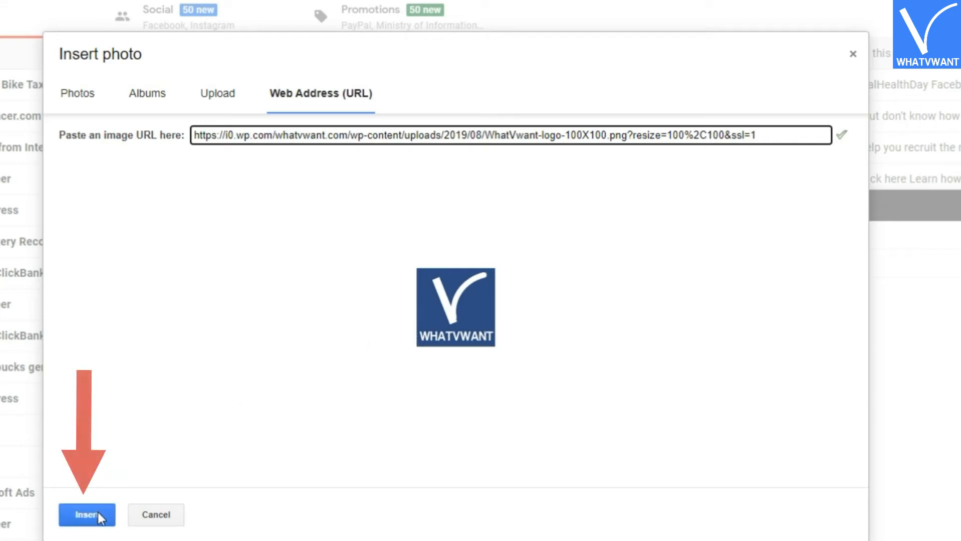
pyautogui.click(87, 514)
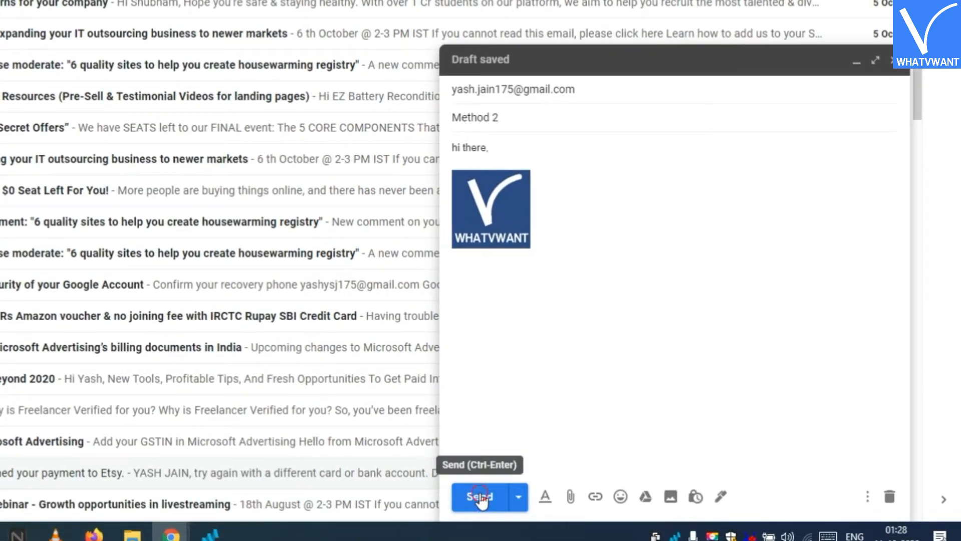
# Send the Method 2 message with the web-address logo inline.
pyautogui.click(480, 496)
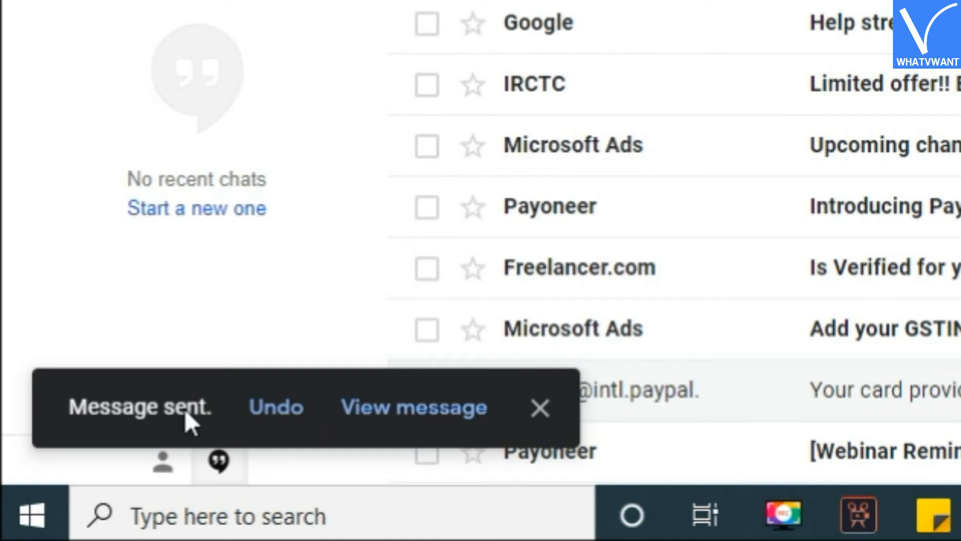
pyautogui.moveTo(414, 407)
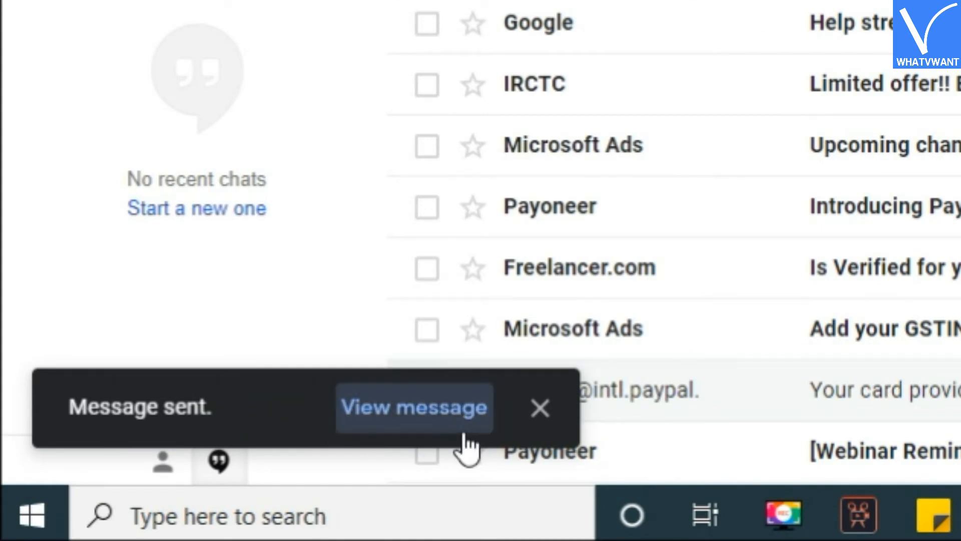
pyautogui.moveTo(427, 25)
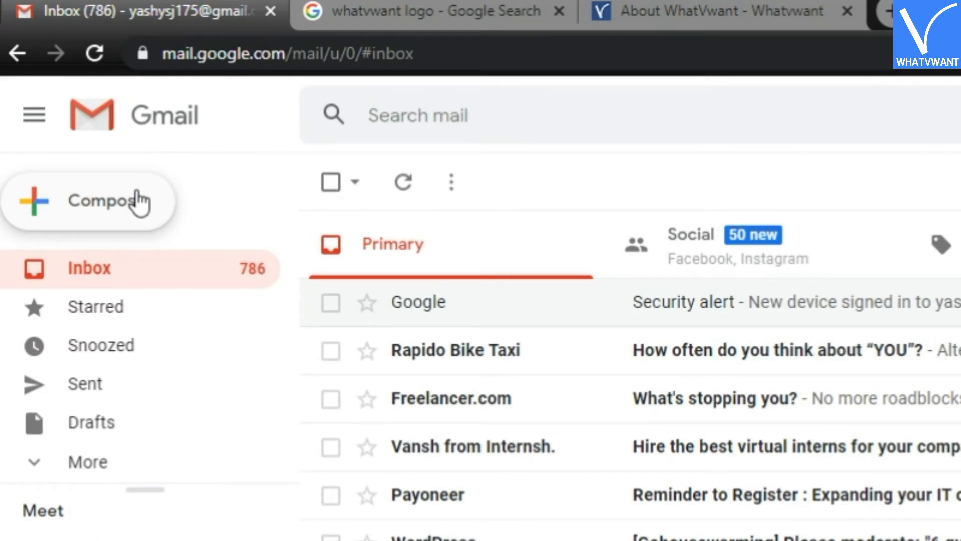
# Compose a 'Method 3' message and attach kabir singh 2.png.
pyautogui.click(101, 200)
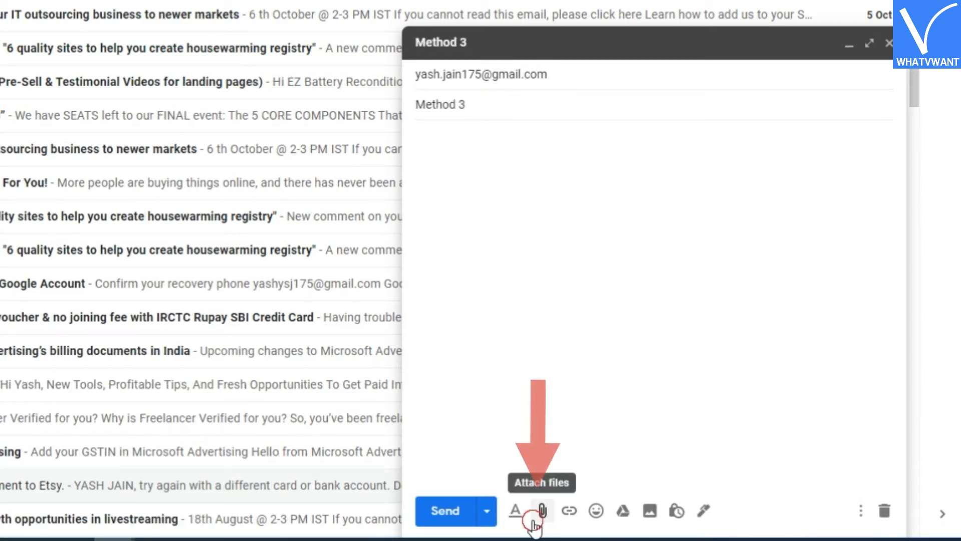
pyautogui.click(542, 511)
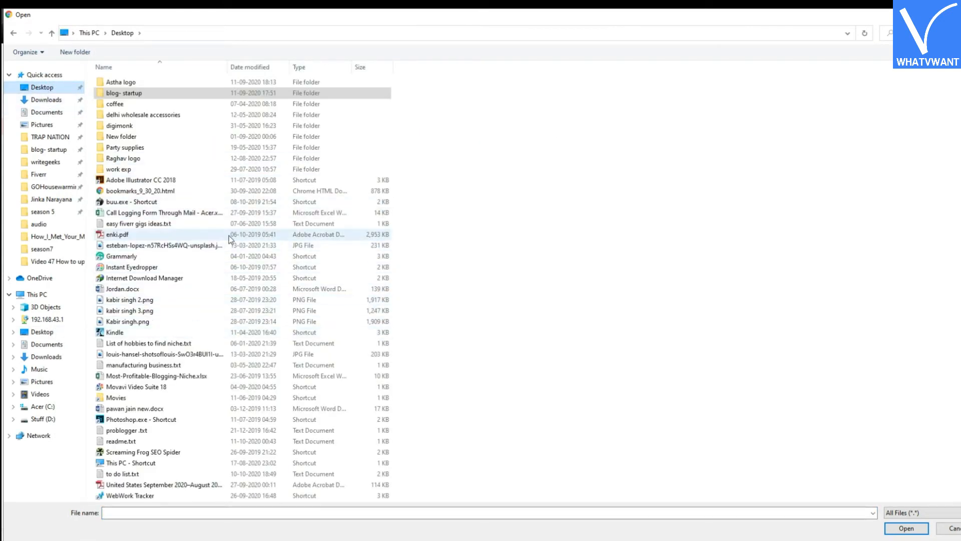
pyautogui.click(906, 528)
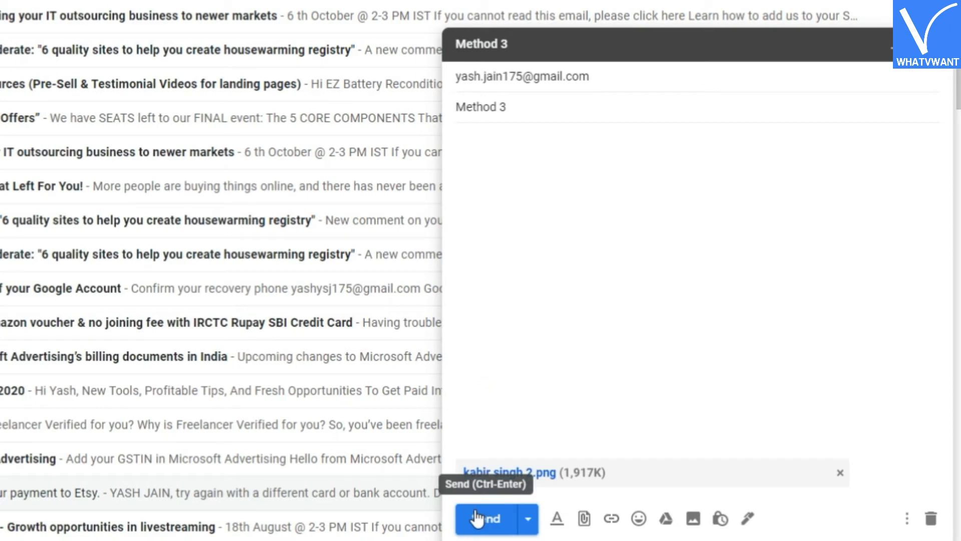
# Send the Method 3 message with kabir singh 2.png attached.
pyautogui.click(486, 519)
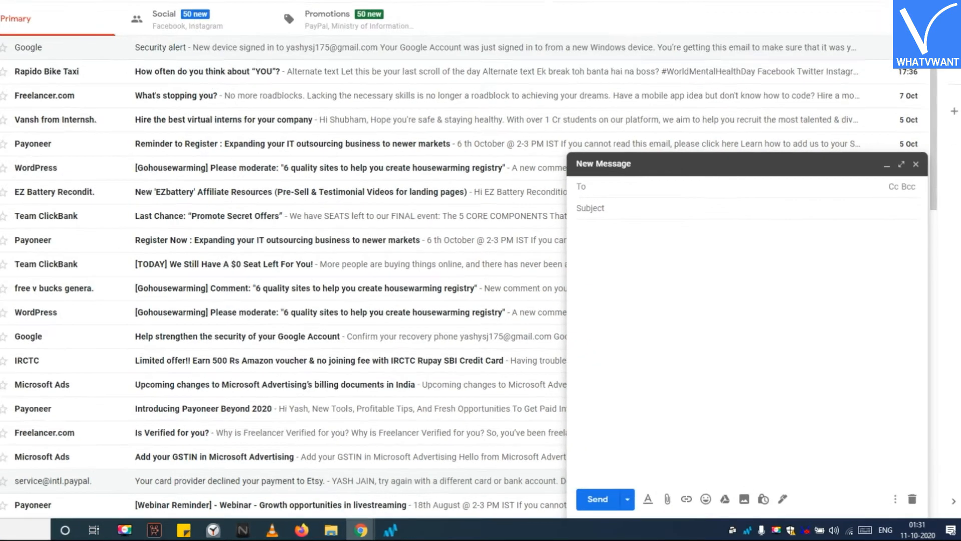
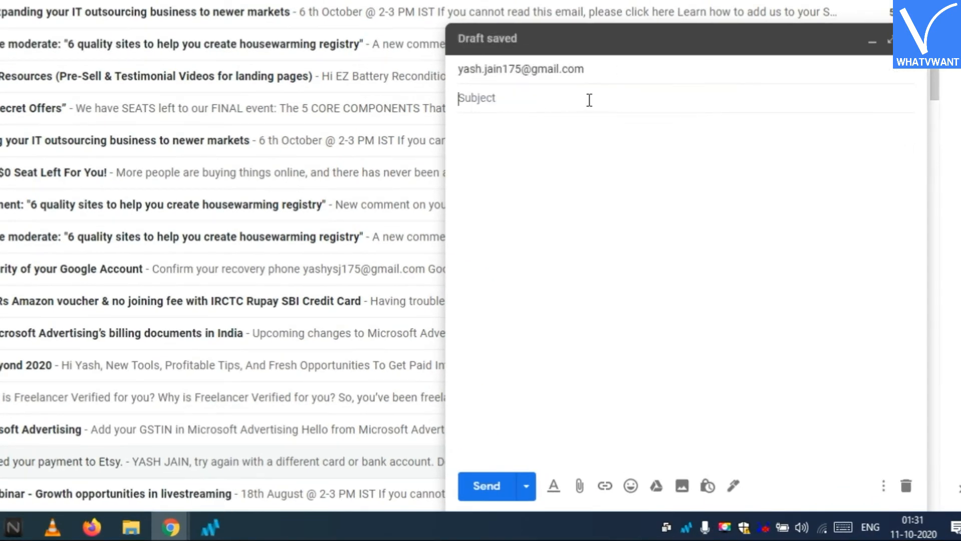
pyautogui.write('Method 4th')
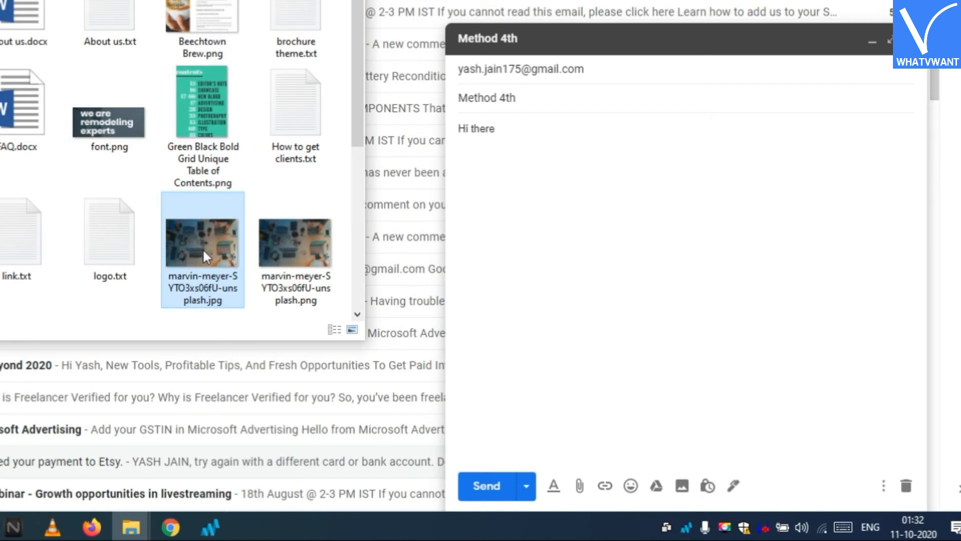
pyautogui.moveTo(204, 250)
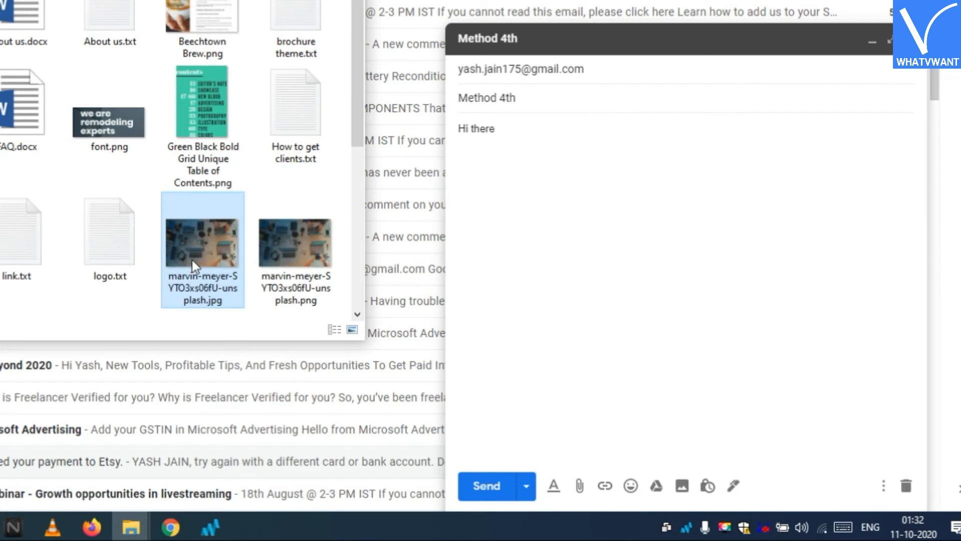
pyautogui.moveTo(203, 239); pyautogui.dragTo(552, 239)
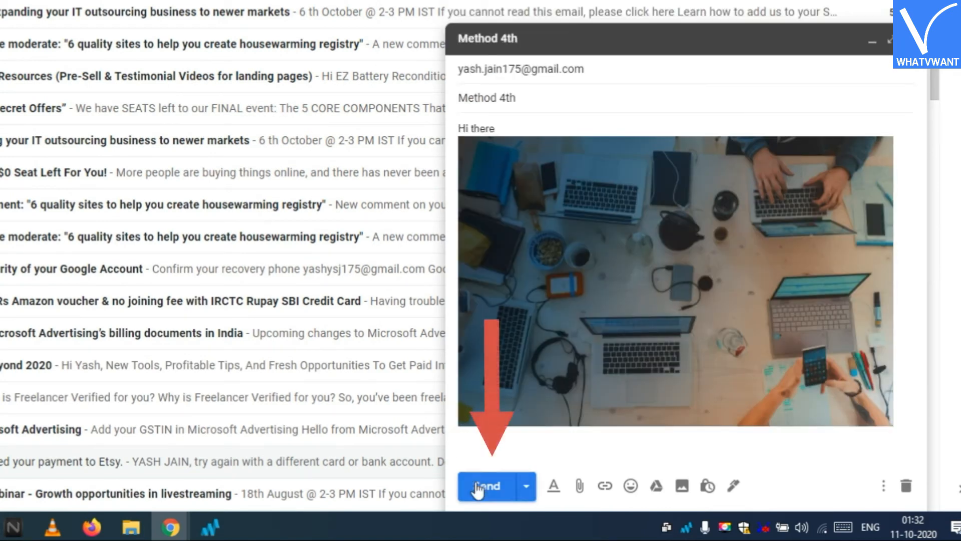
pyautogui.moveTo(484, 485)
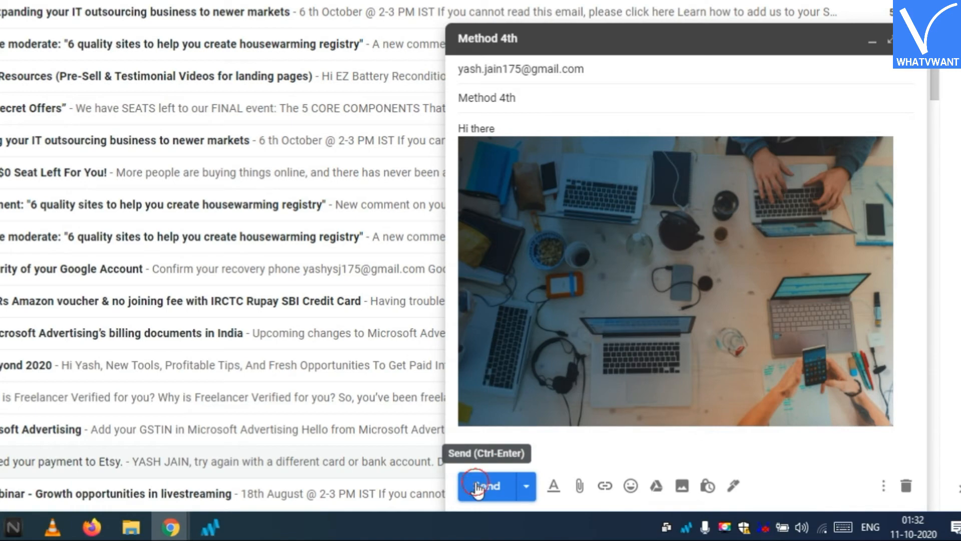
pyautogui.click(486, 485)
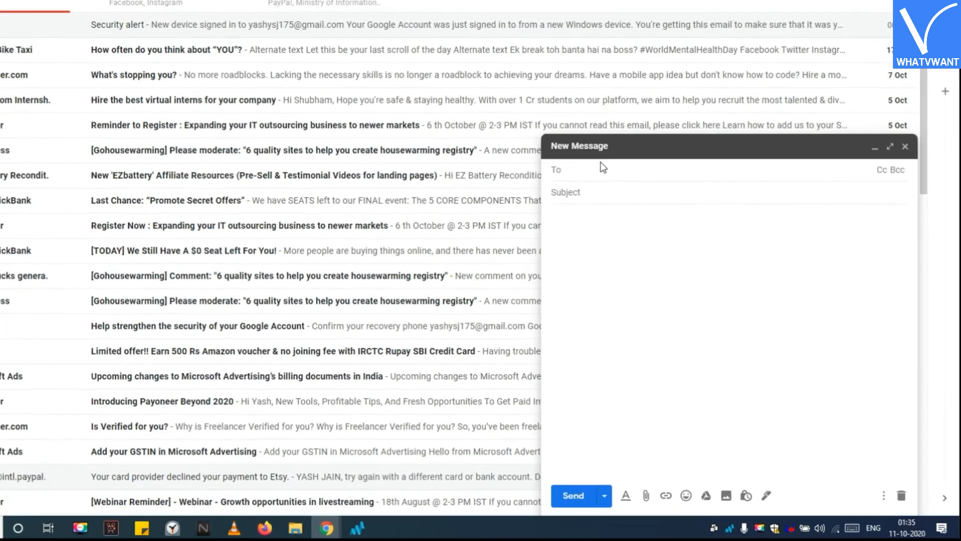
# Address a new message to yash, write 'this is method 4', and bring up the Drive picker.
pyautogui.write('yash')
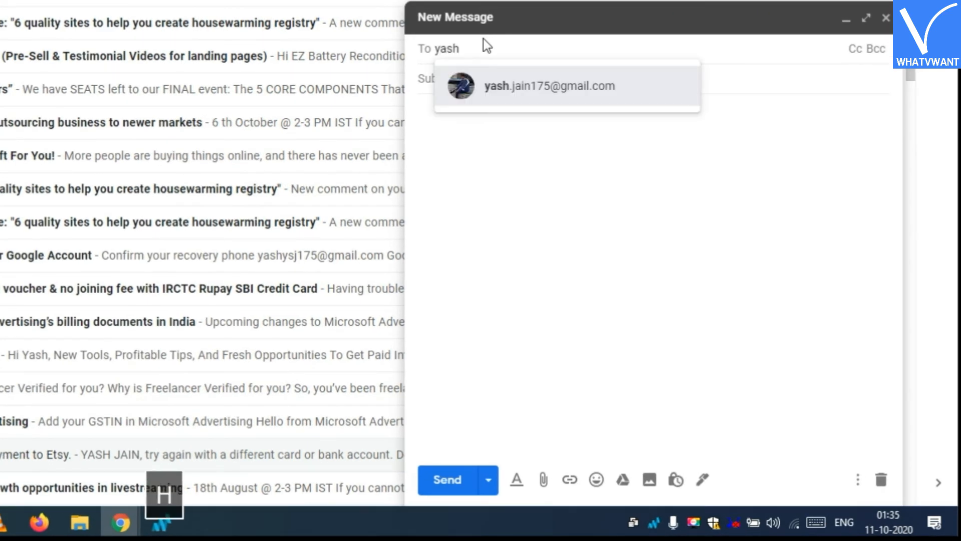
pyautogui.write('this is method 4')
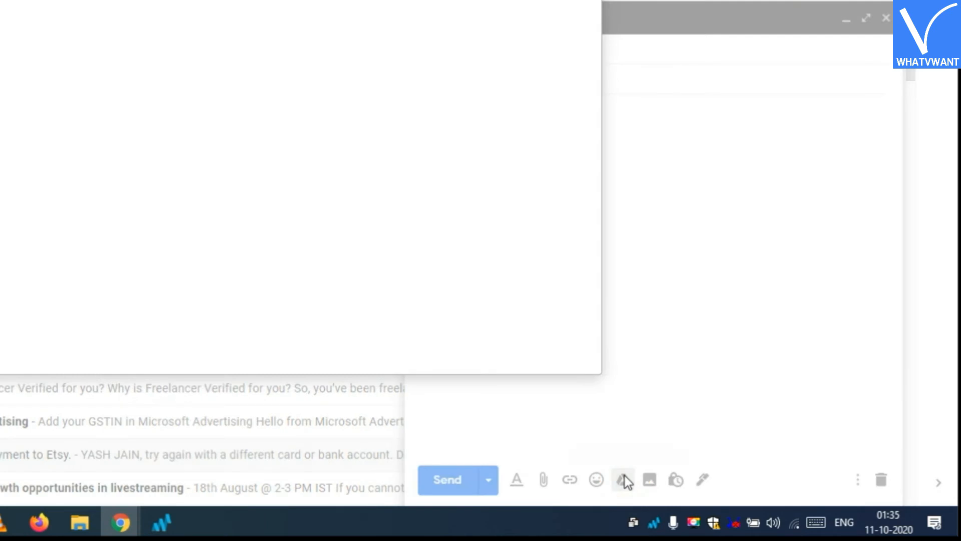
pyautogui.click(622, 479)
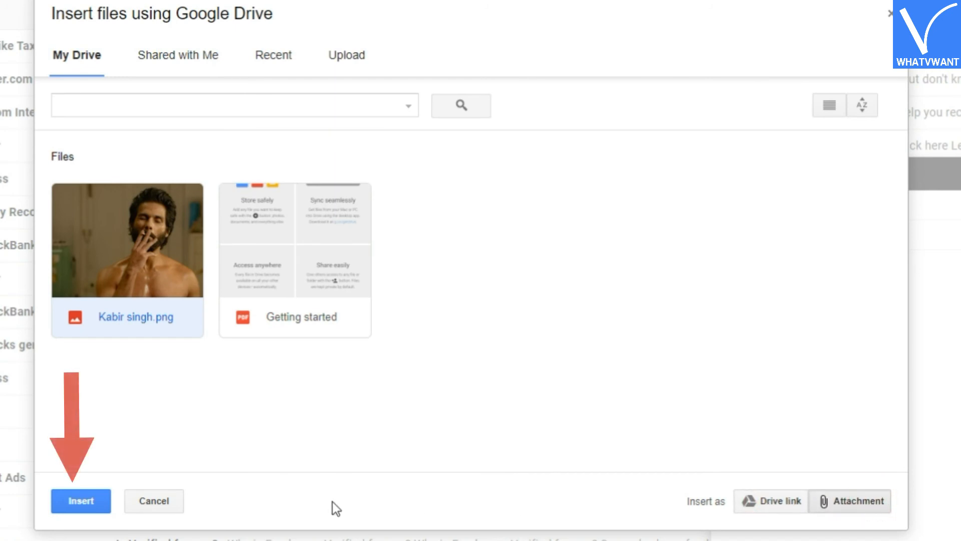
# Insert Kabir singh.png from Google Drive and send the message.
pyautogui.click(80, 501)
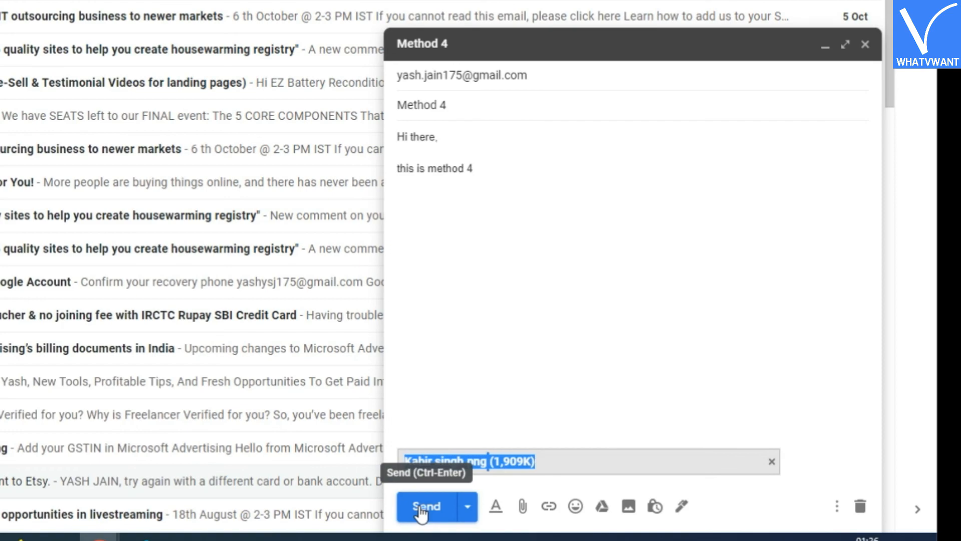
pyautogui.click(426, 506)
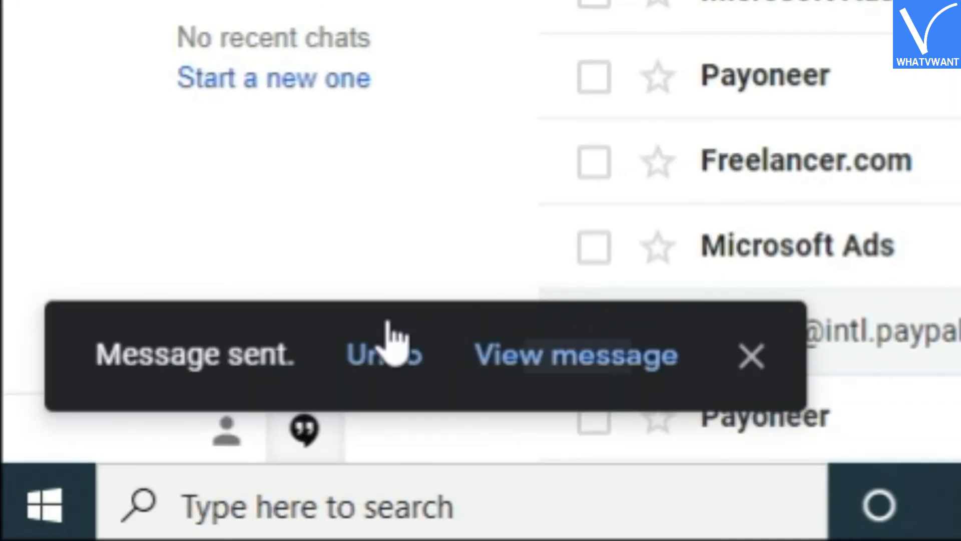